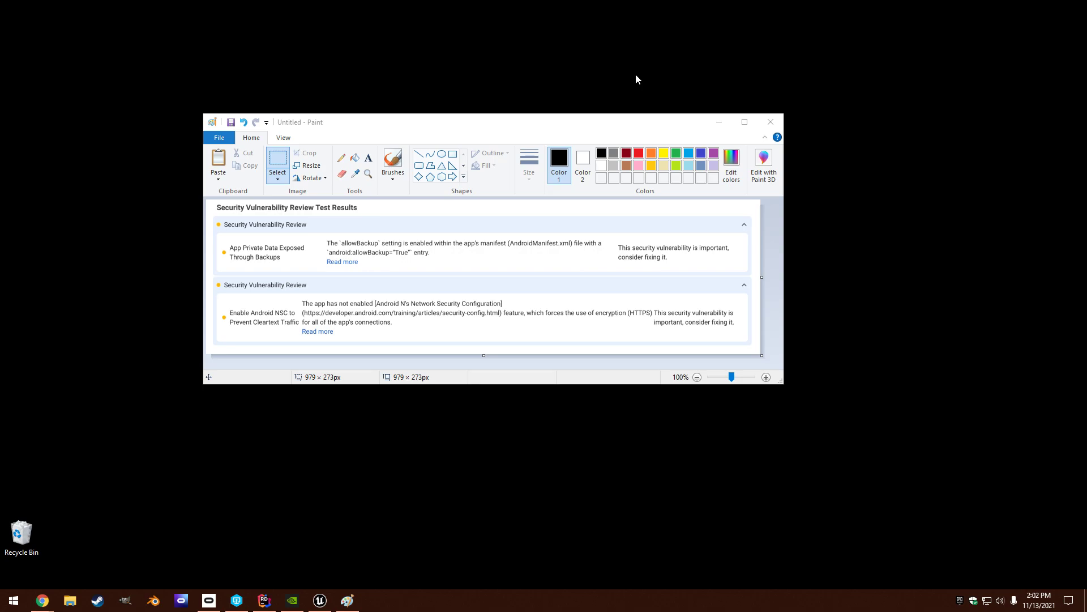
pyautogui.moveTo(551, 121)
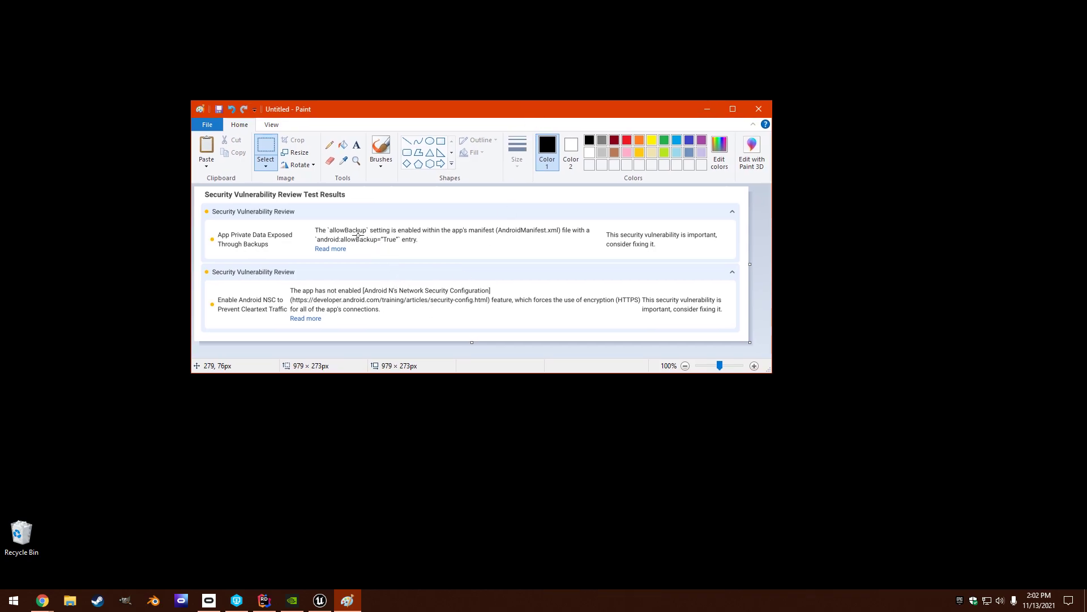
pyautogui.moveTo(250, 327)
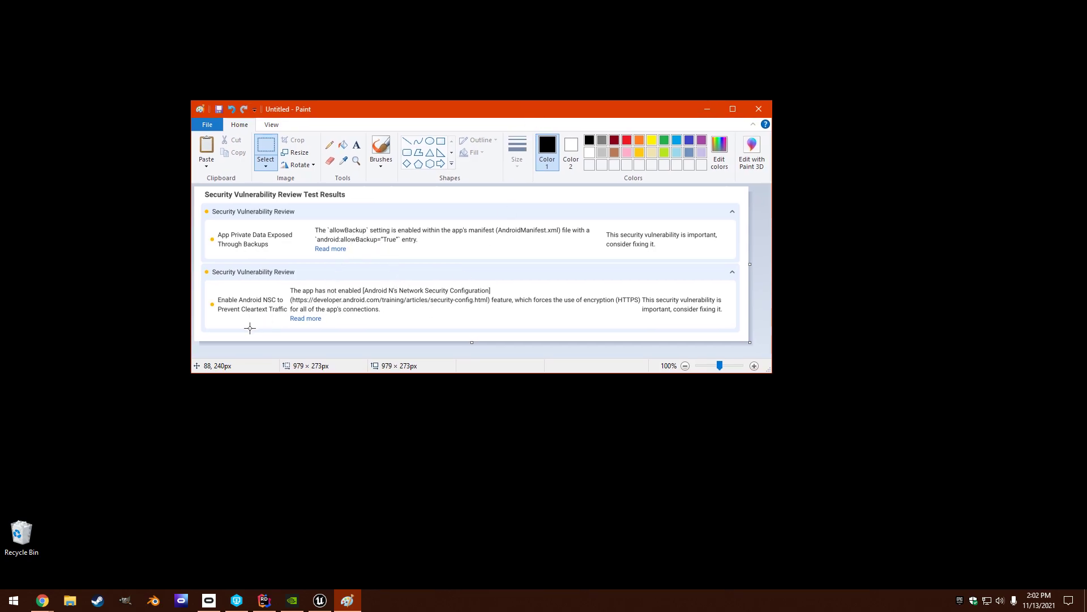
pyautogui.moveTo(280, 318)
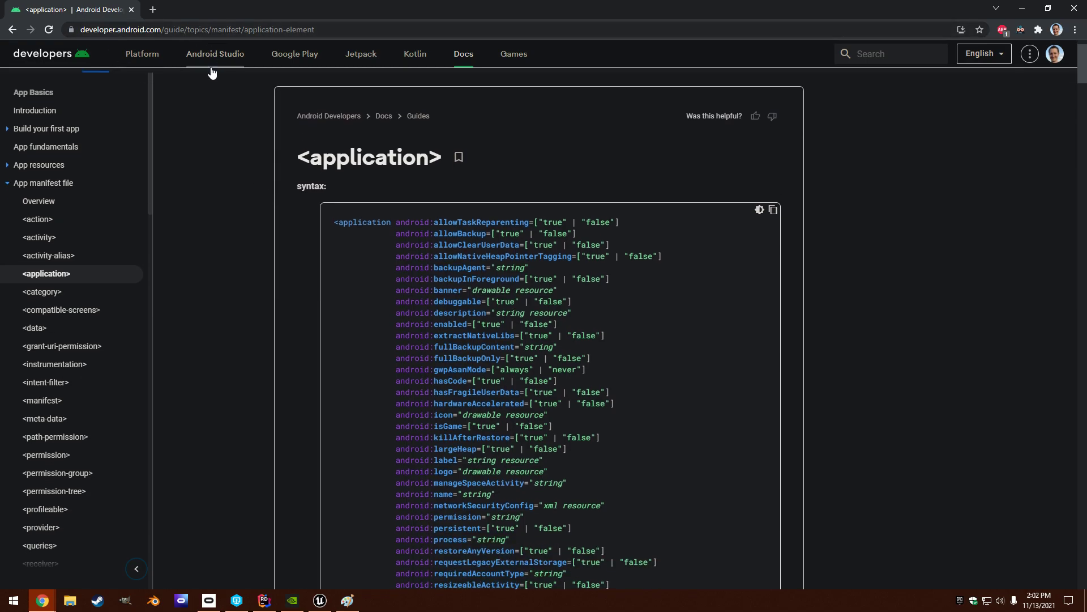
pyautogui.moveTo(412, 181)
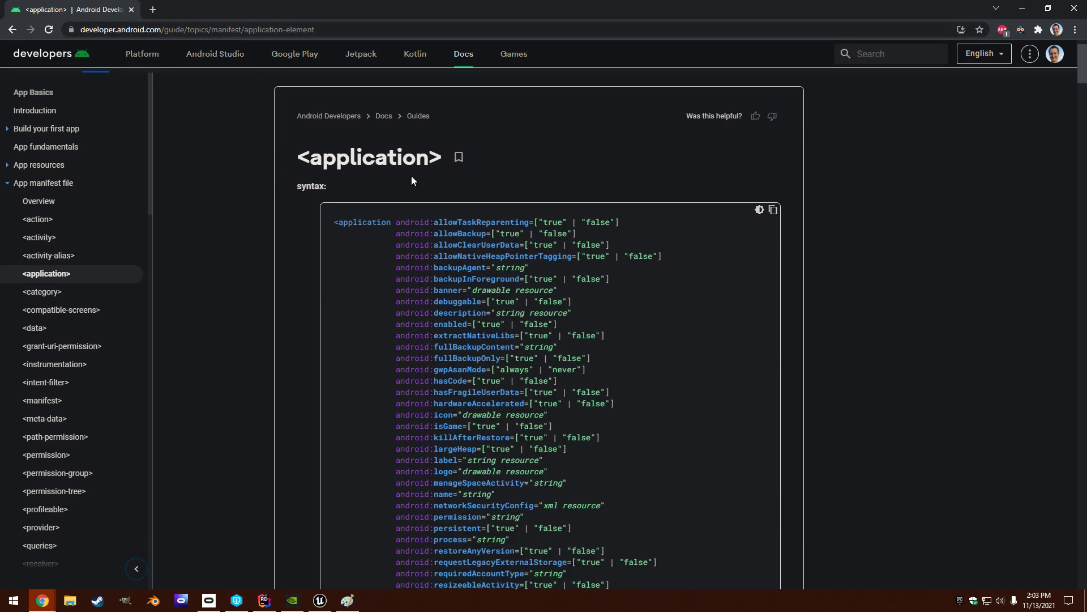
pyautogui.scroll(-3)
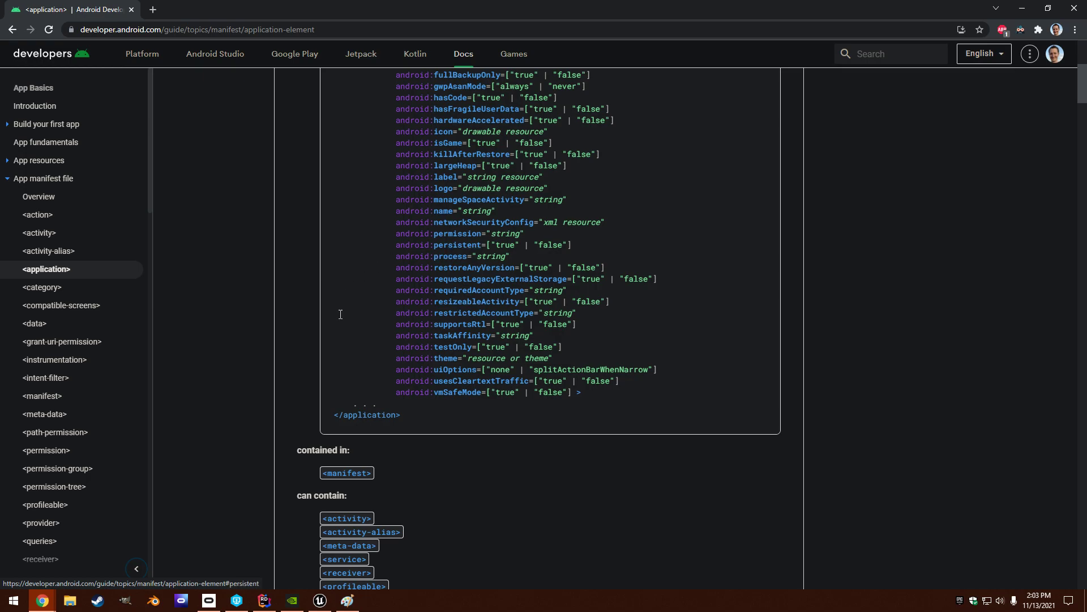
pyautogui.moveTo(482, 381)
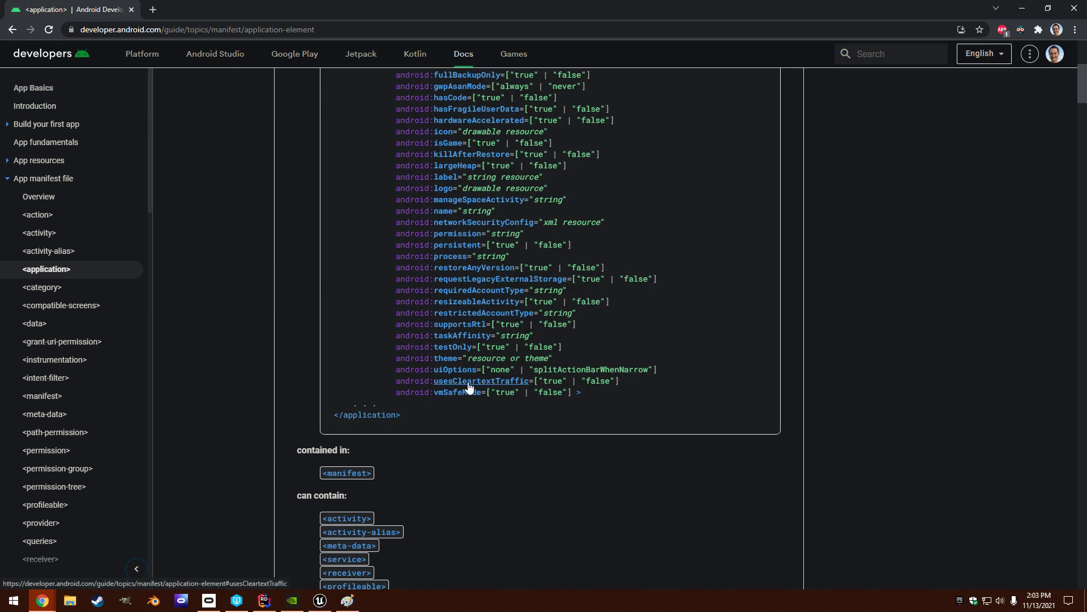
pyautogui.moveTo(456, 389)
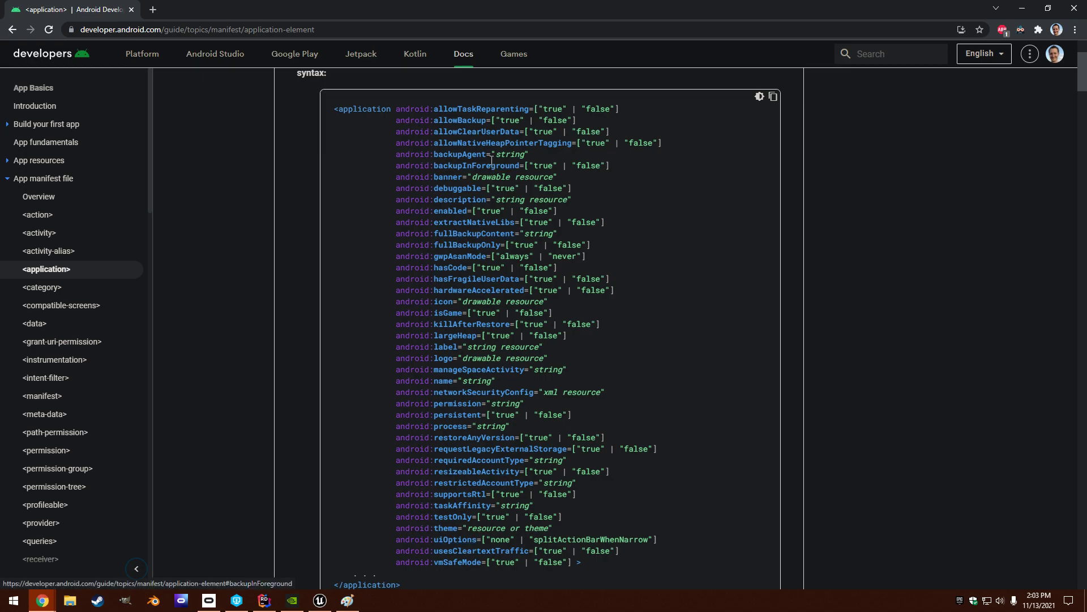
pyautogui.moveTo(455, 120)
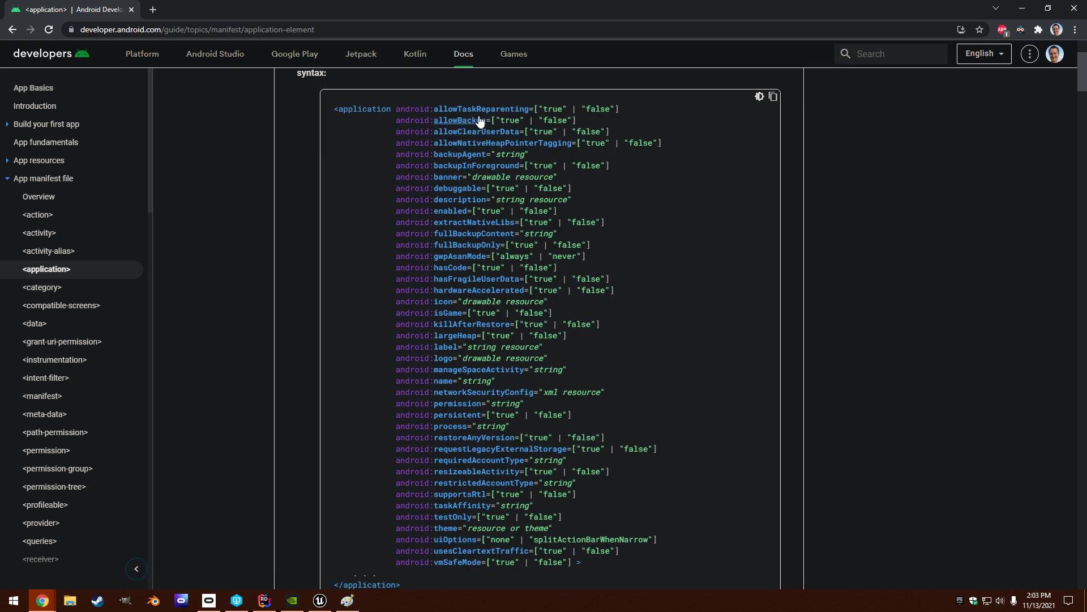
pyautogui.moveTo(318, 600)
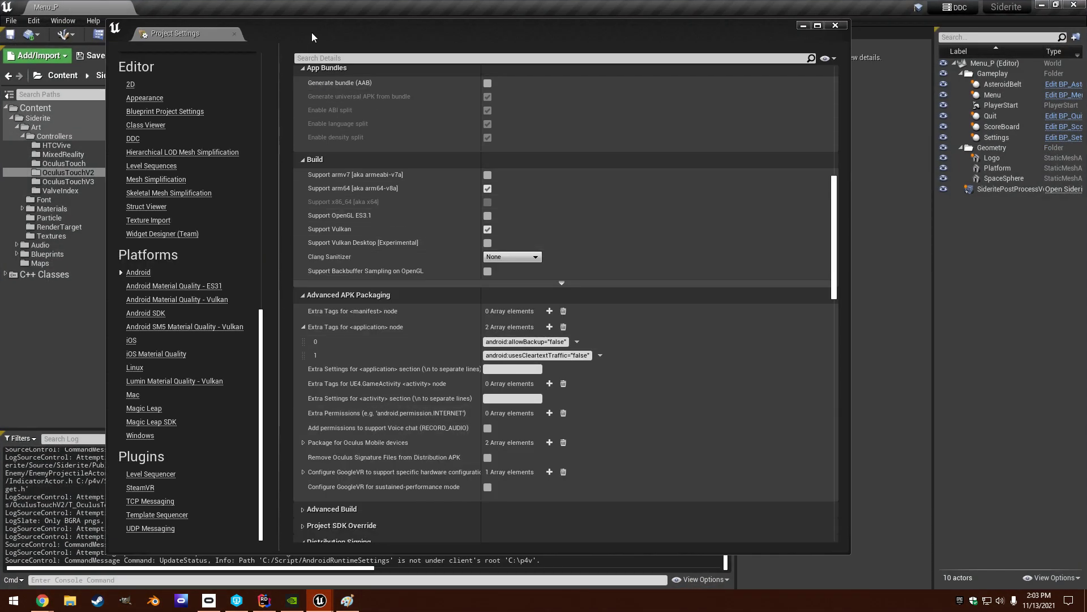
pyautogui.moveTo(139, 275)
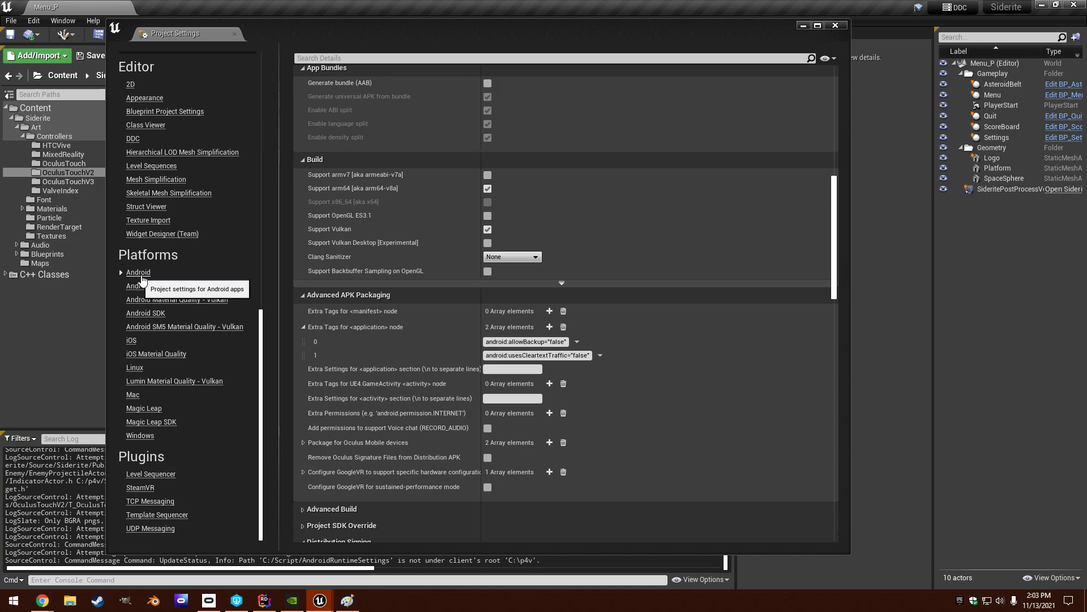